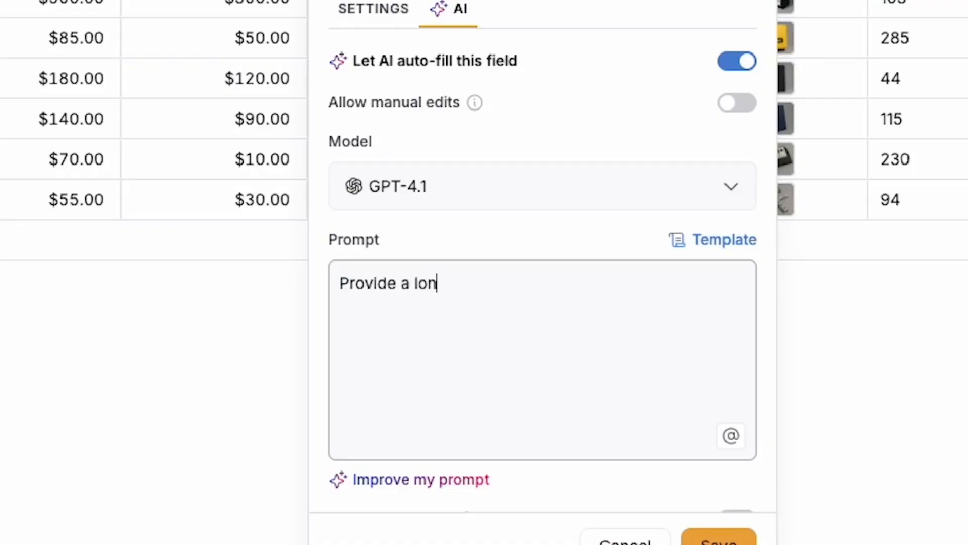
Finish the translation prompt, save the field, then set the new fifth expert's status to Partner
{"action": "type", "text": "g, detailed description for this pr"}
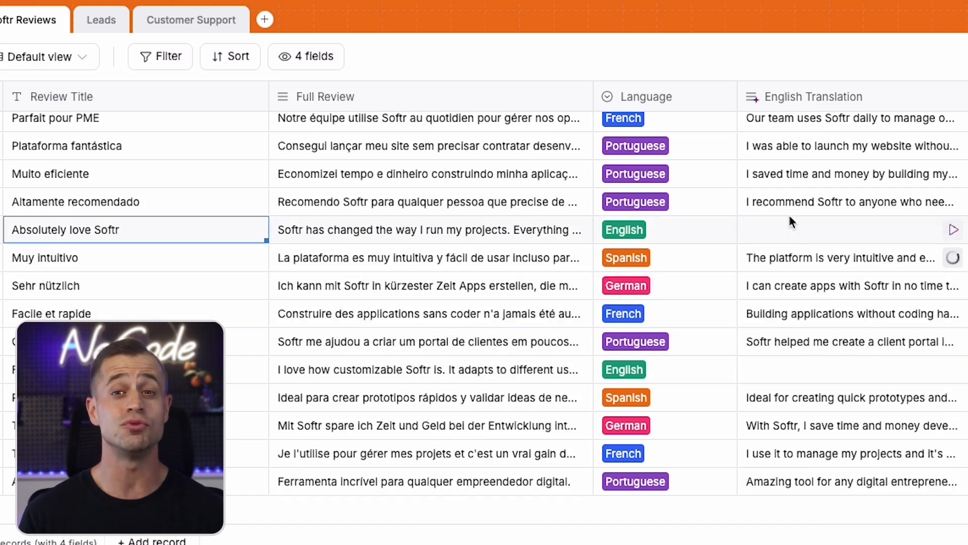
{"action": "left_click", "coordinate": [319, 85]}
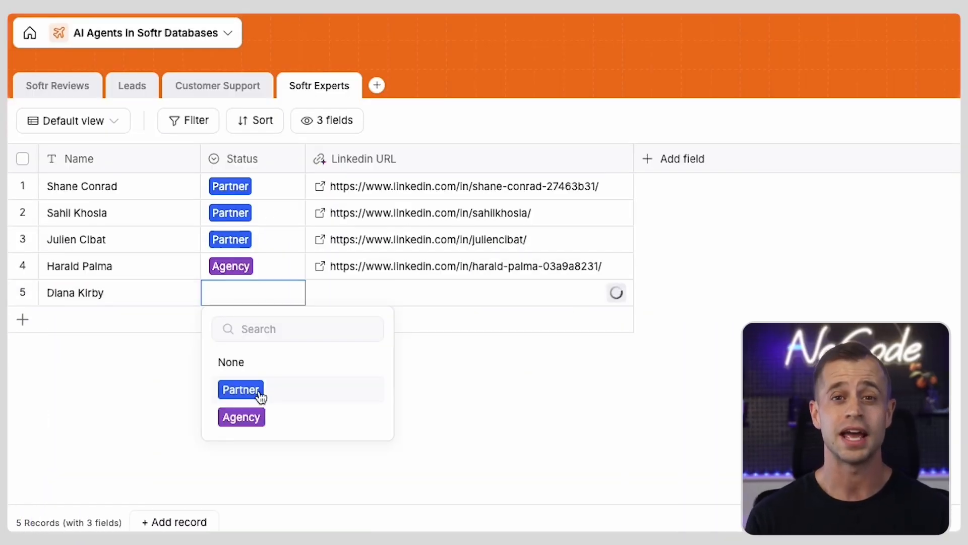
{"action": "left_click", "coordinate": [240, 389]}
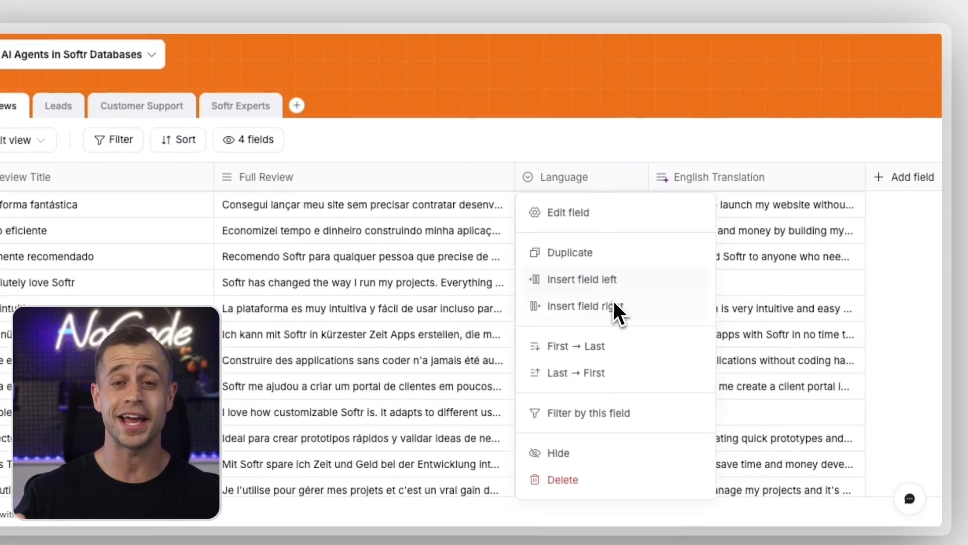
Add an AI Sentiment field right of Language scoring reviews 0-100, conditioned on English Translation
{"action": "left_click", "coordinate": [585, 307]}
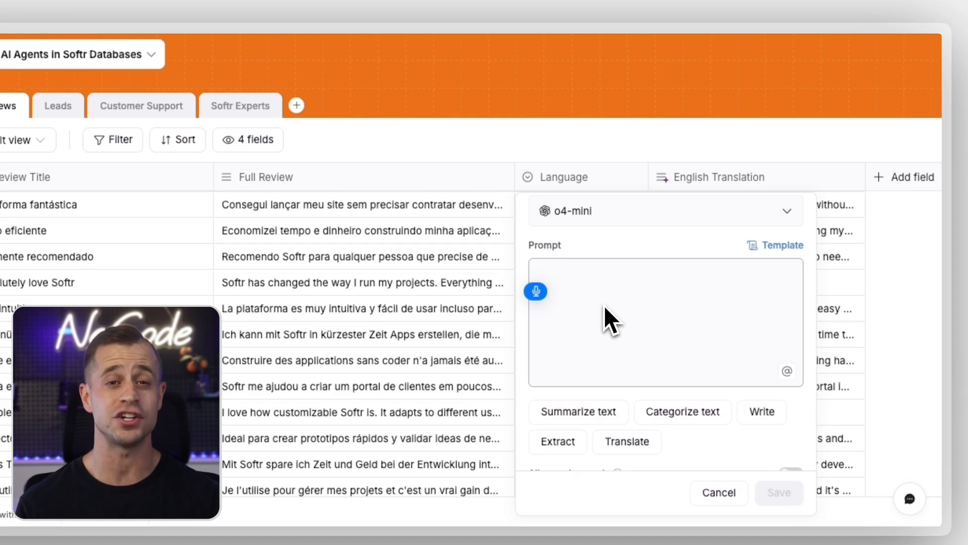
{"action": "type", "text": "Analyze this review and provide me an overall sentiment score between zero and 100 100 being the highest"}
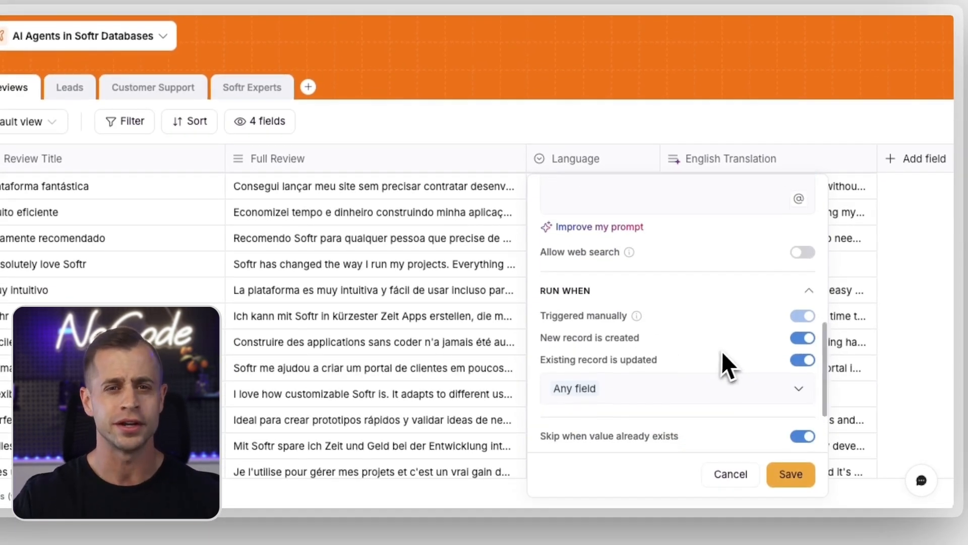
{"action": "left_click", "coordinate": [454, 457]}
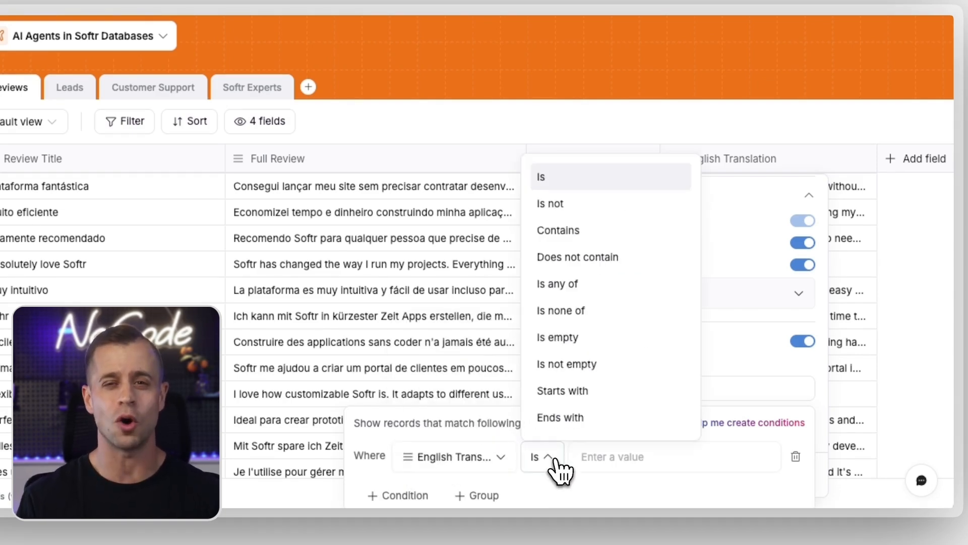
{"action": "left_click", "coordinate": [567, 364]}
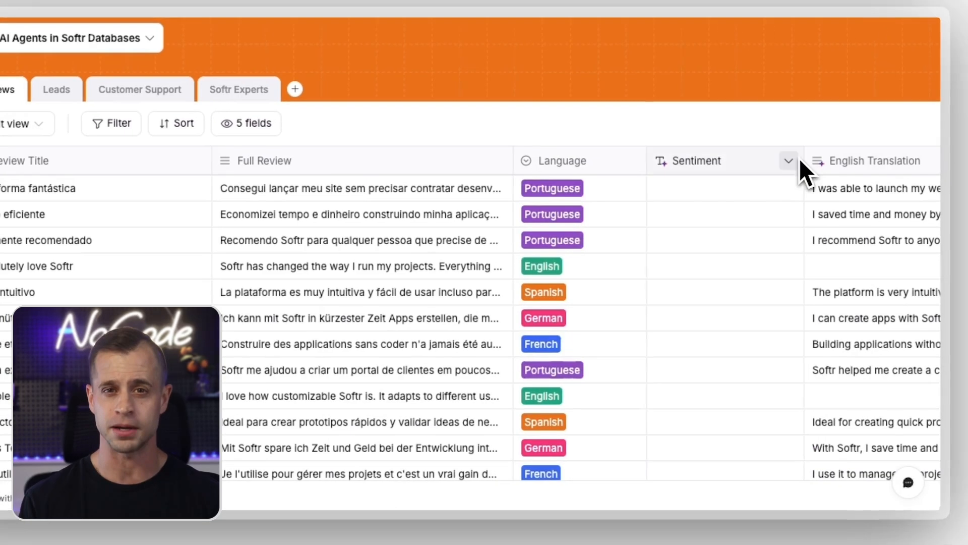
Scroll through the reviews table while AI generates Sentiment scores
{"action": "scroll", "scroll_direction": "down", "scroll_amount": 3}
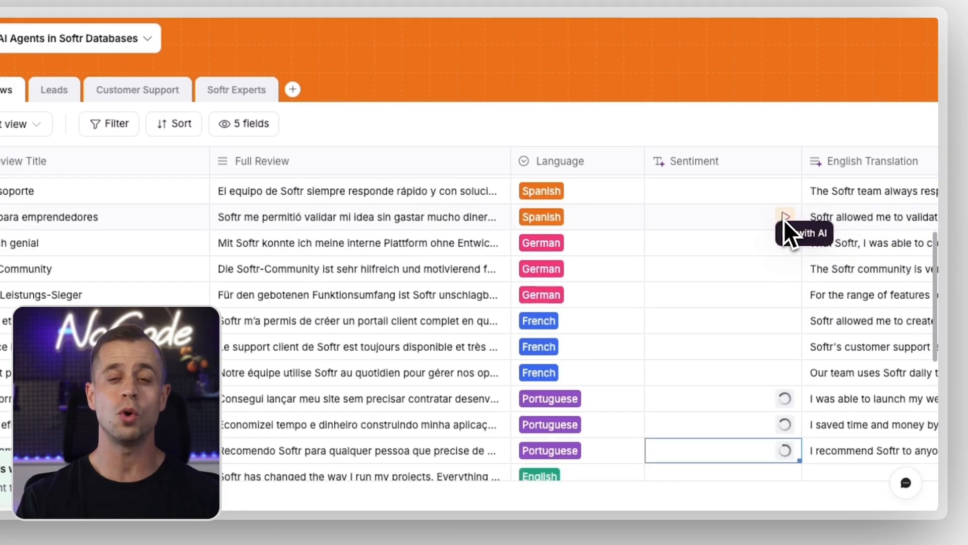
{"action": "scroll", "scroll_direction": "down", "scroll_amount": 3}
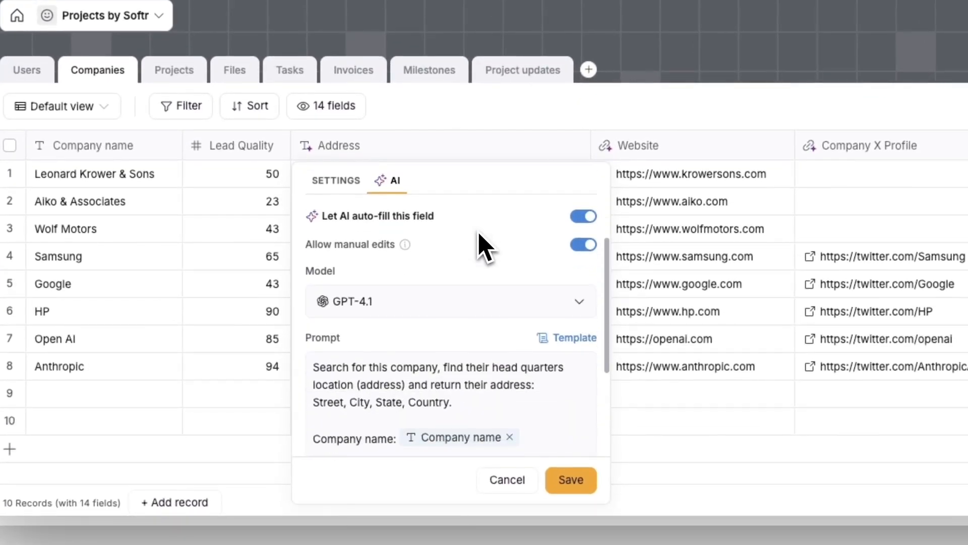
Scroll the Companies table's Address AI settings to review the headquarters prompt and web search
{"action": "scroll", "scroll_direction": "down", "scroll_amount": 3}
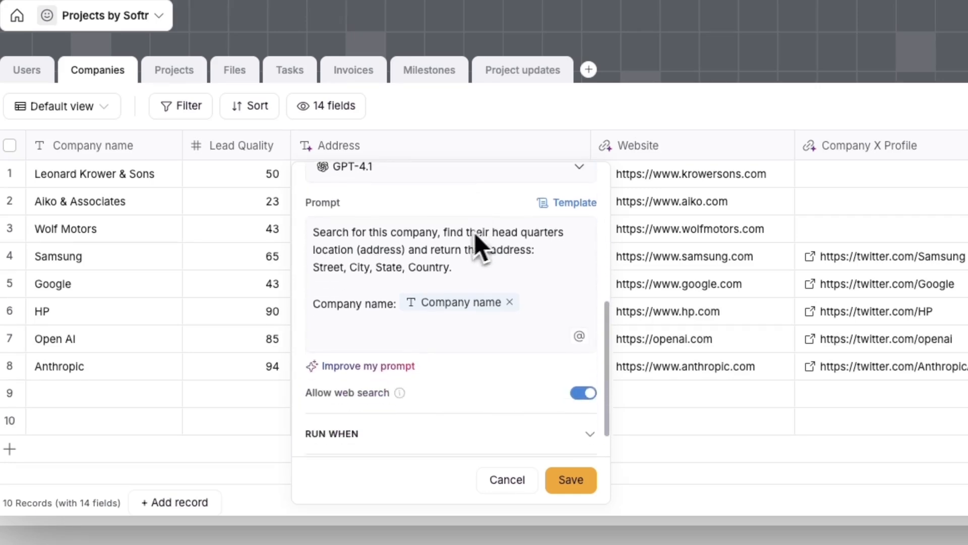
{"action": "scroll", "scroll_direction": "down", "scroll_amount": 3}
{"action": "type", "text": "net"}
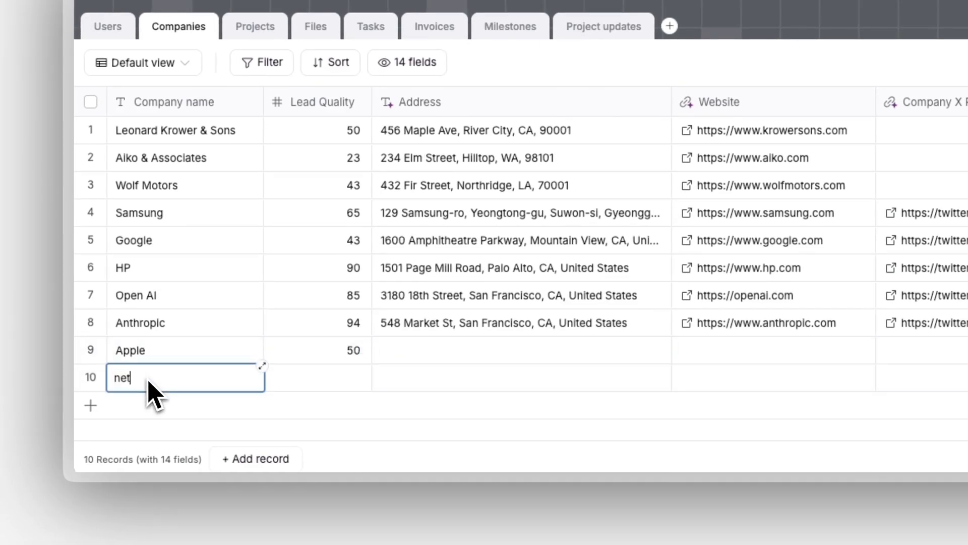
Confirm netflix as the tenth company name
{"action": "left_click", "coordinate": [520, 377]}
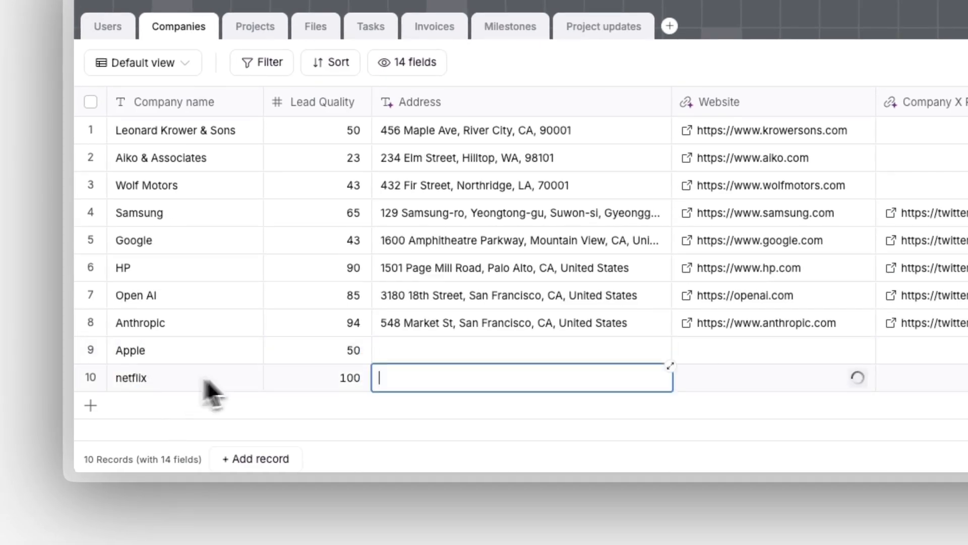